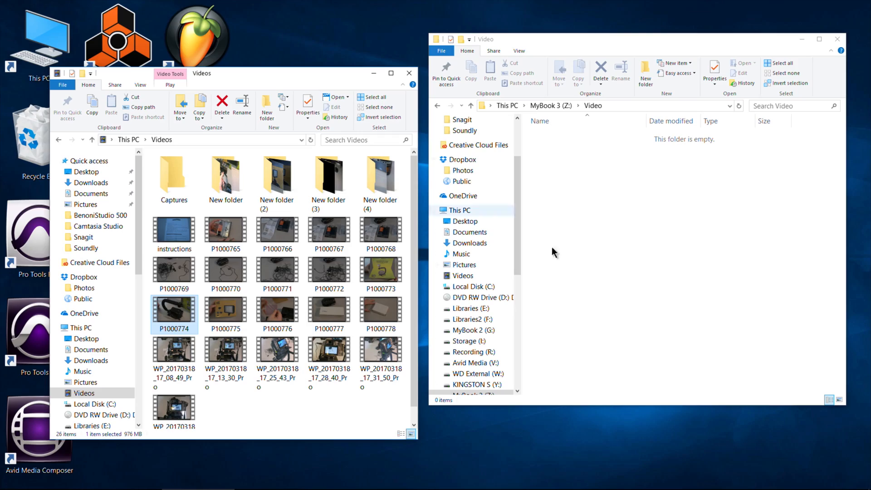
mouse_move(606, 271)
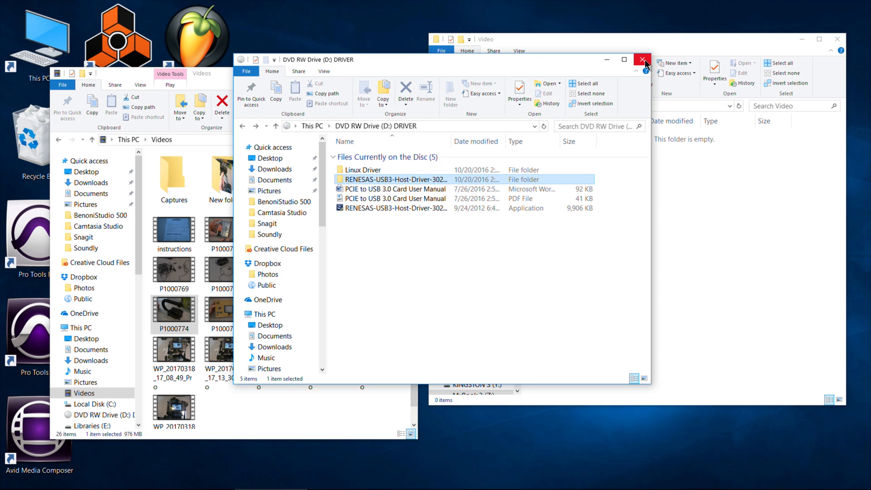
Drag P1000774.mp4 from Videos into the empty MyBook 3 (Z:) Video folder to copy it
click(642, 60)
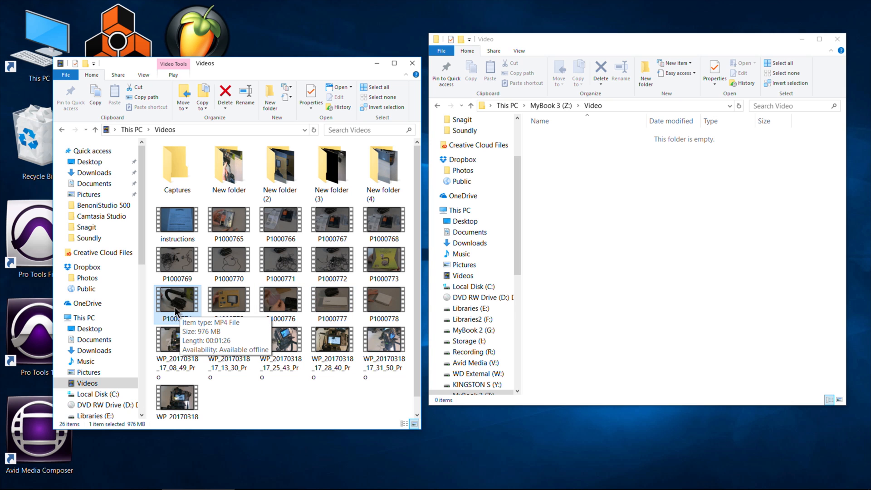
drag(177, 300, 658, 208)
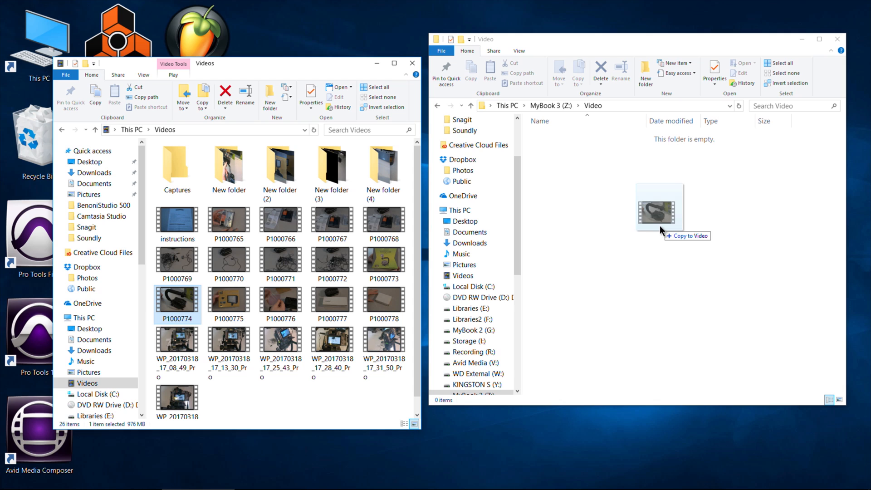